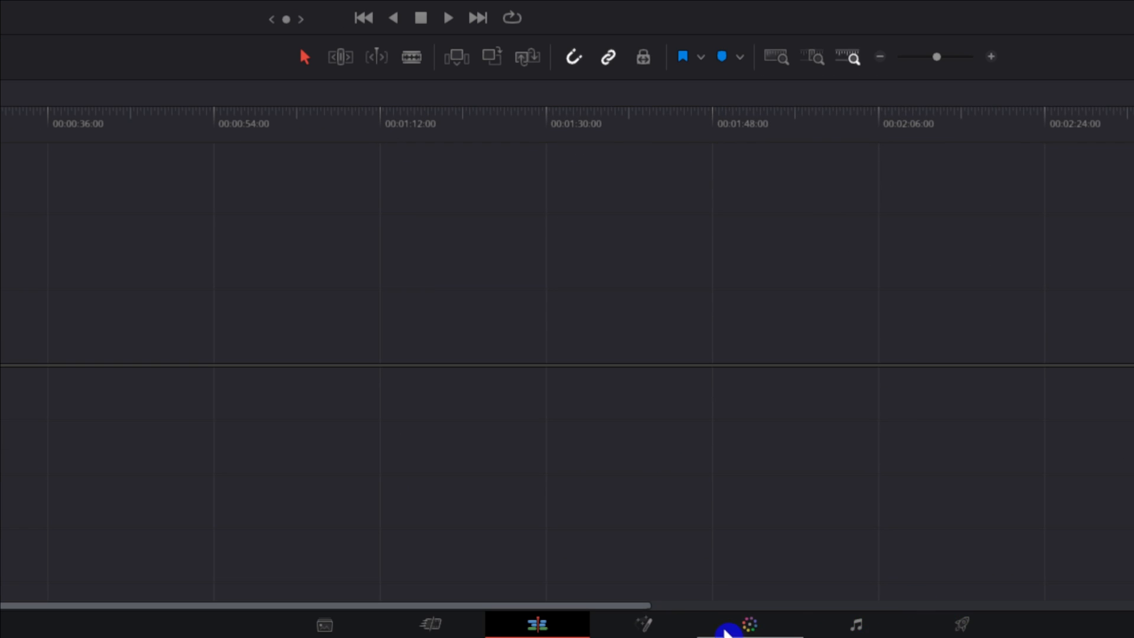
Step: Bring the portrait clip up on the Color page and name its first node 'Skin'
left_click(735, 625)
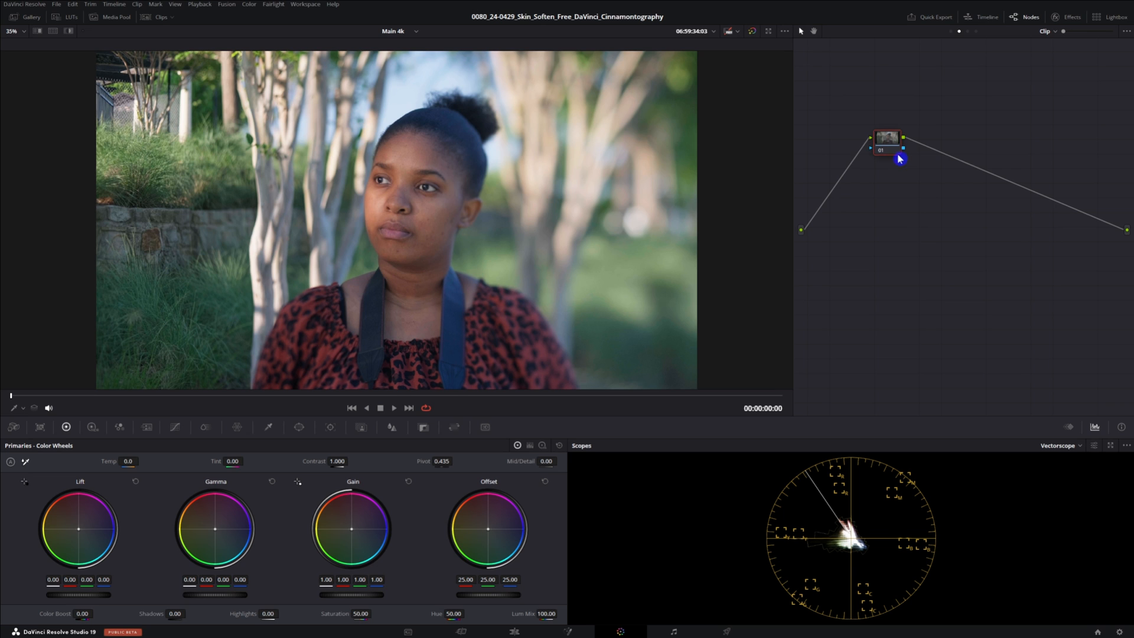
left_click_drag(889, 137, 873, 147)
type("Skin")
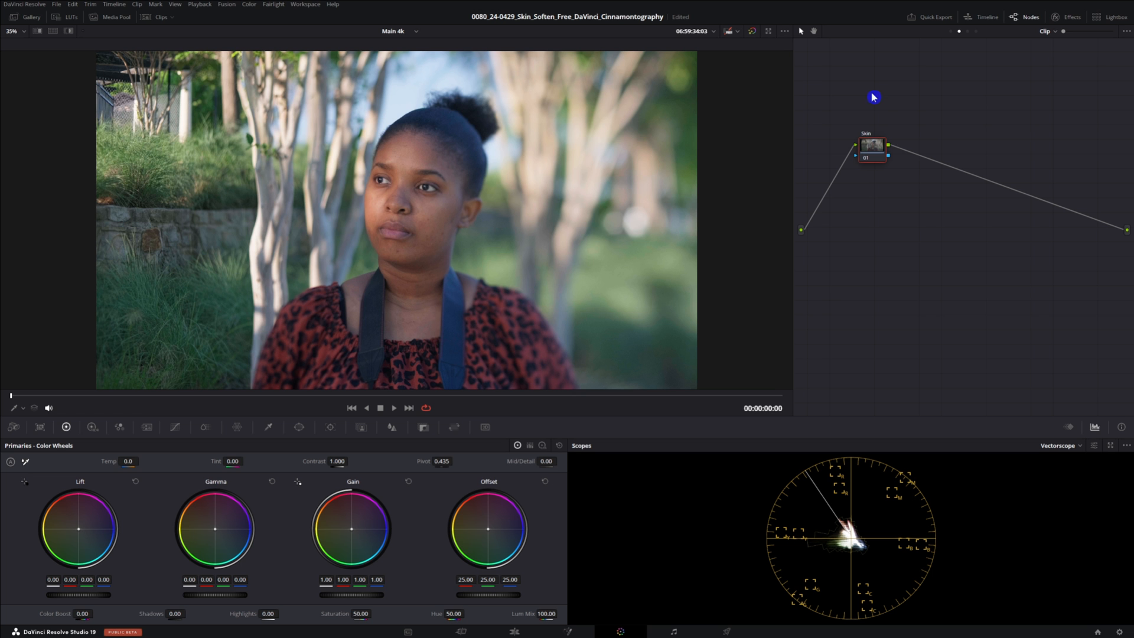
mouse_move(244, 447)
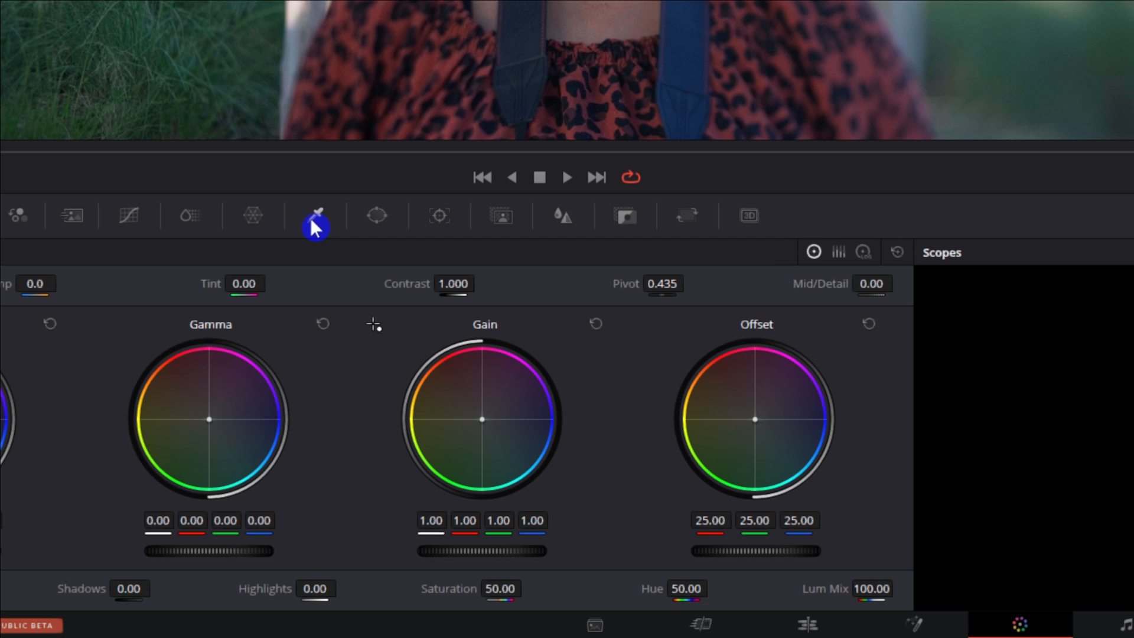
Step: Open the Skin node's HSL qualifier and sample the forehead skin tone
left_click(316, 216)
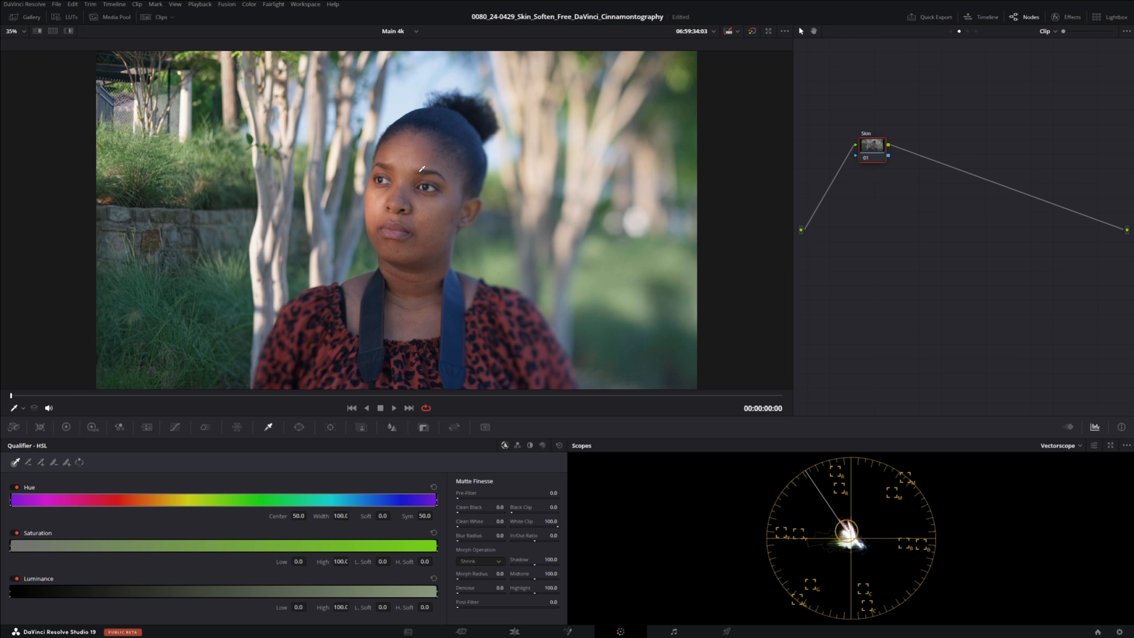
left_click(130, 61)
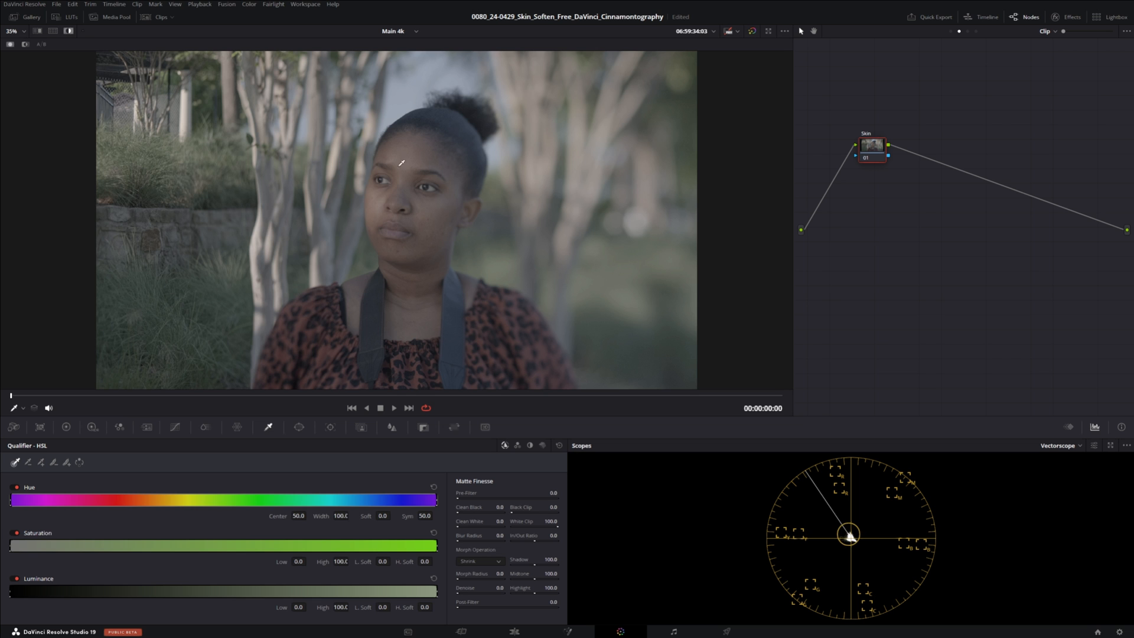
mouse_move(423, 151)
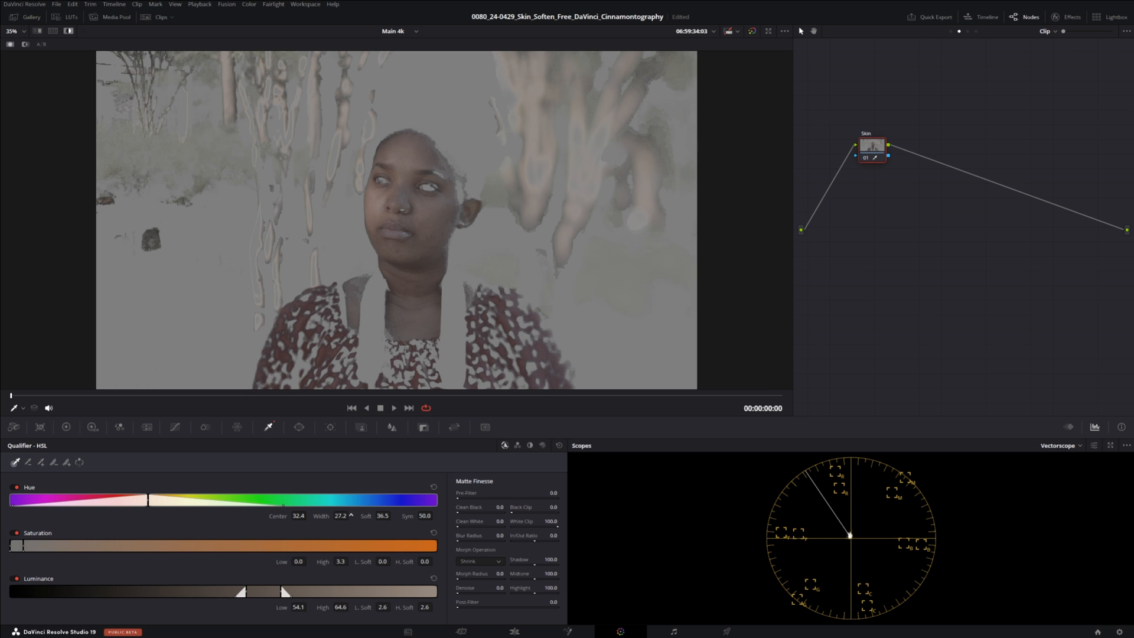
left_click_drag(282, 502, 297, 502)
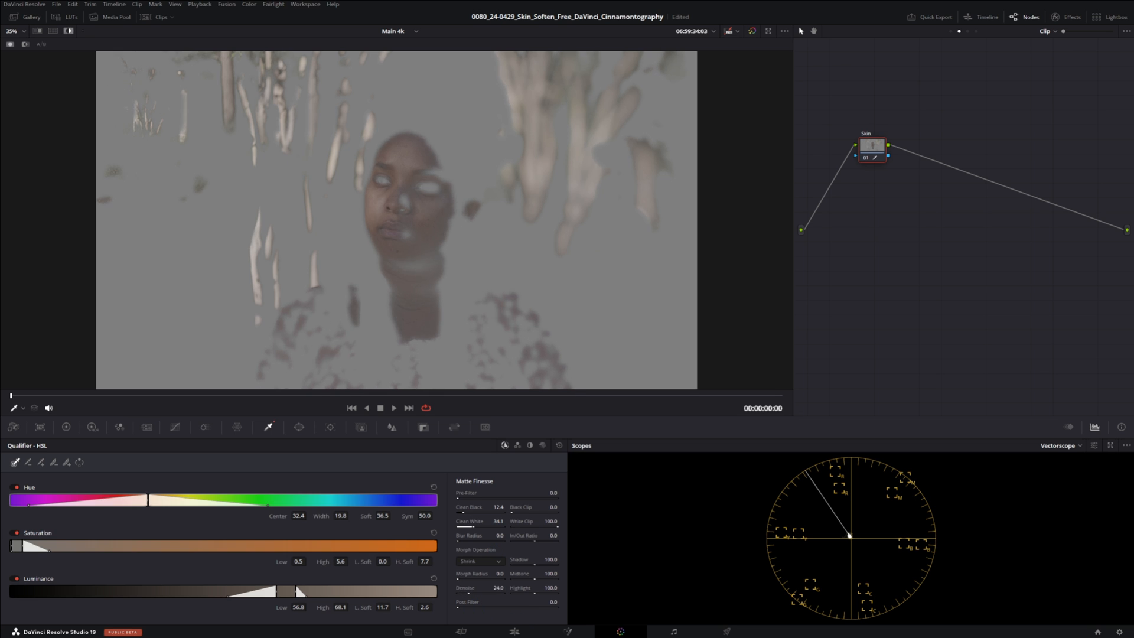
Step: Raise the Matte Finesse Denoise to clean up the skin matte
left_click_drag(498, 587, 506, 587)
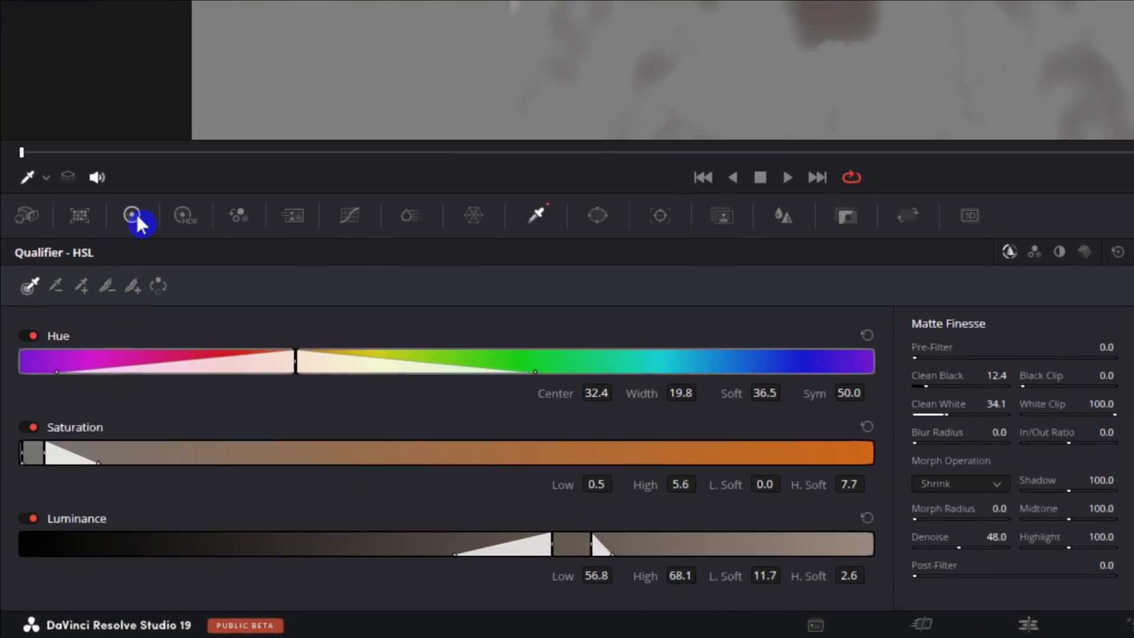
Step: Lower the Skin node's Mid/Detail to -39.50 in the Primaries palette
left_click(131, 216)
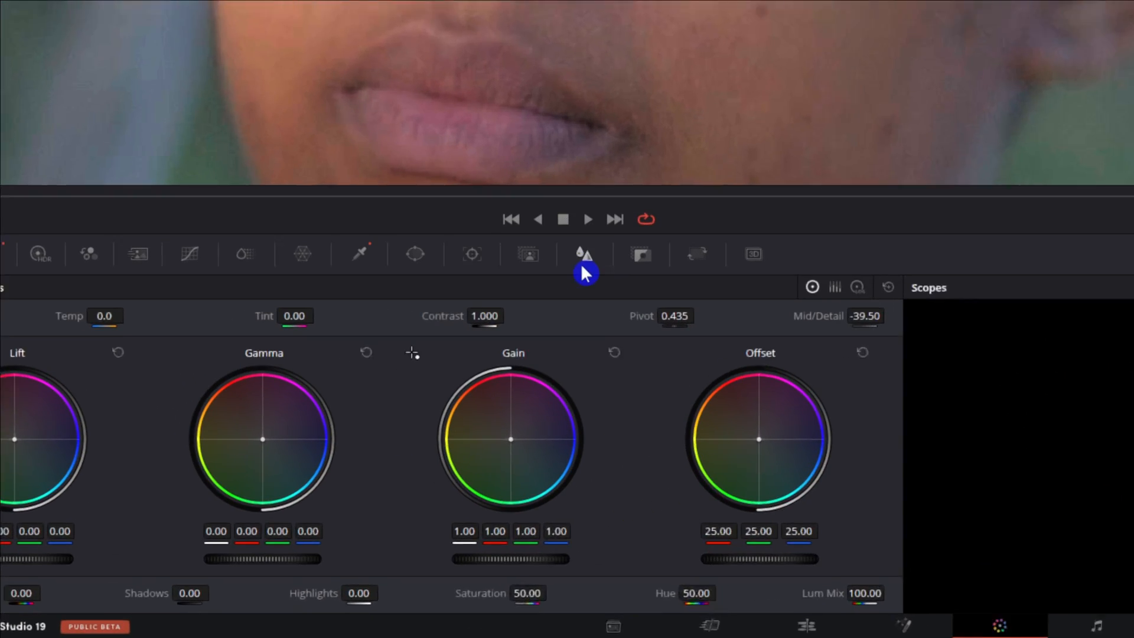
Step: Set the Skin node's linked blur Radius to 0.49
left_click(583, 254)
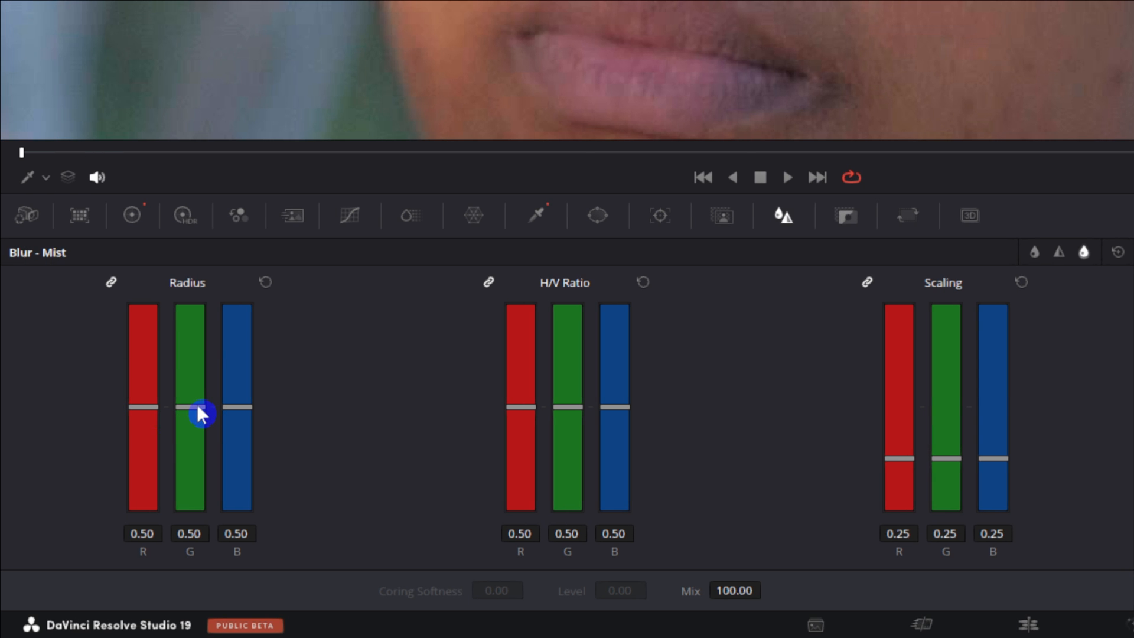
left_click_drag(199, 412, 199, 414)
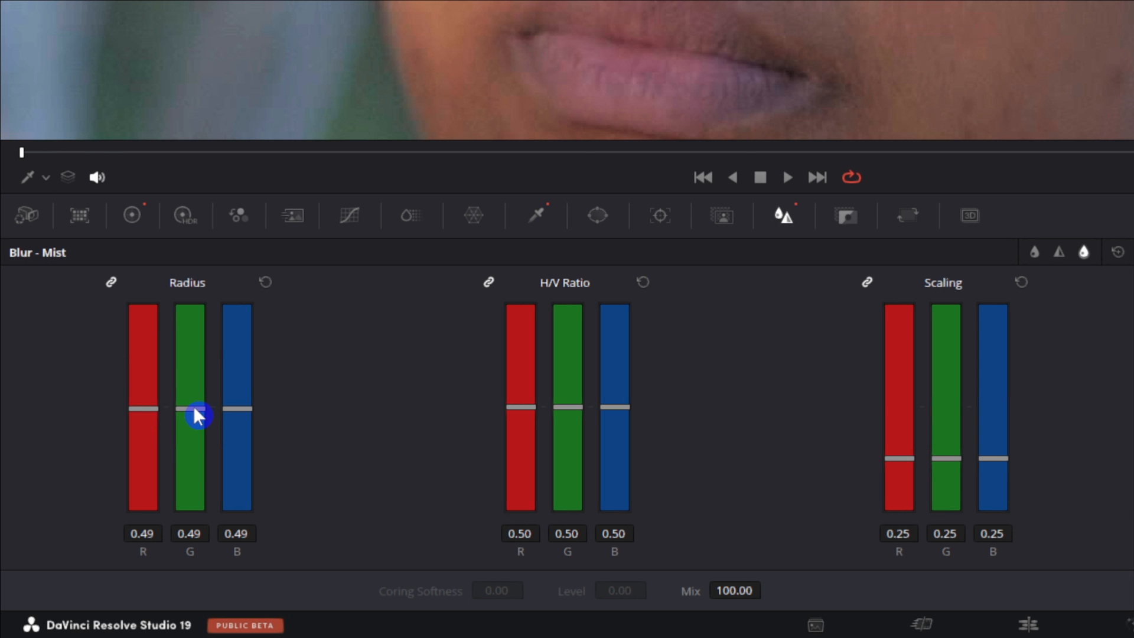
mouse_move(202, 398)
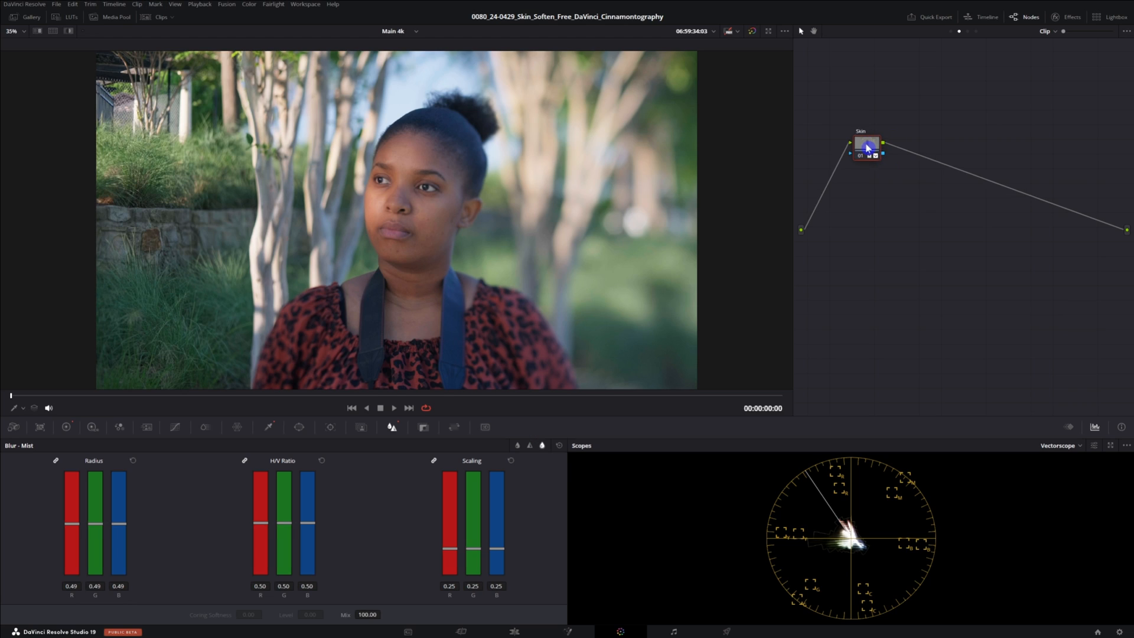
Step: Add a serial node carrying the Skin grade and label it 'Skin 2'
left_click(866, 144)
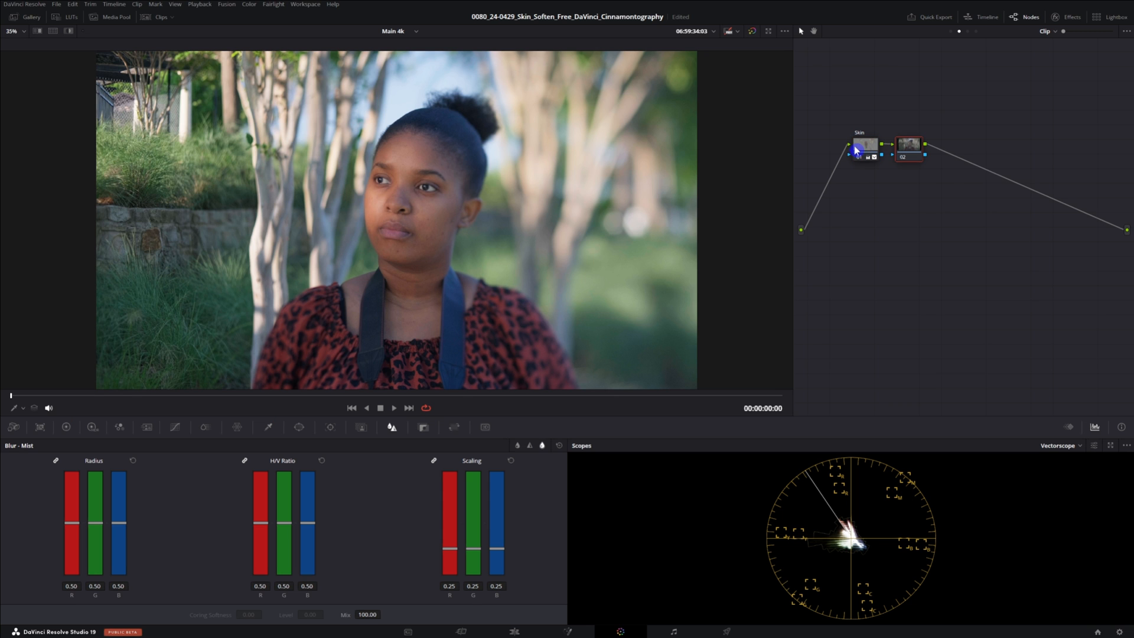
mouse_move(847, 159)
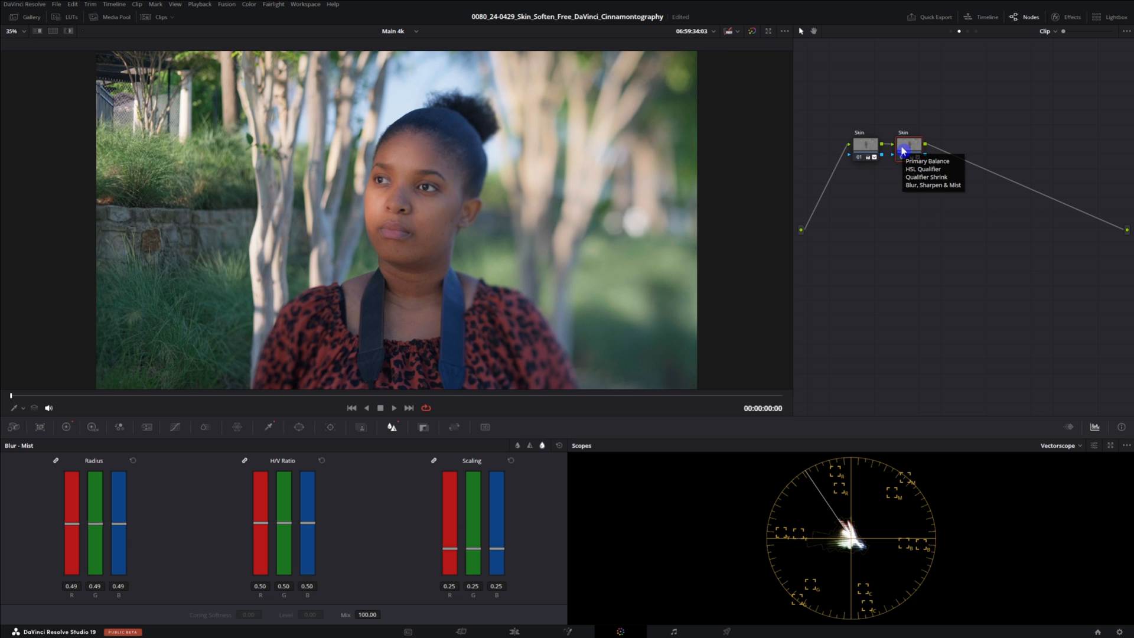
left_click(910, 145)
type(" 2")
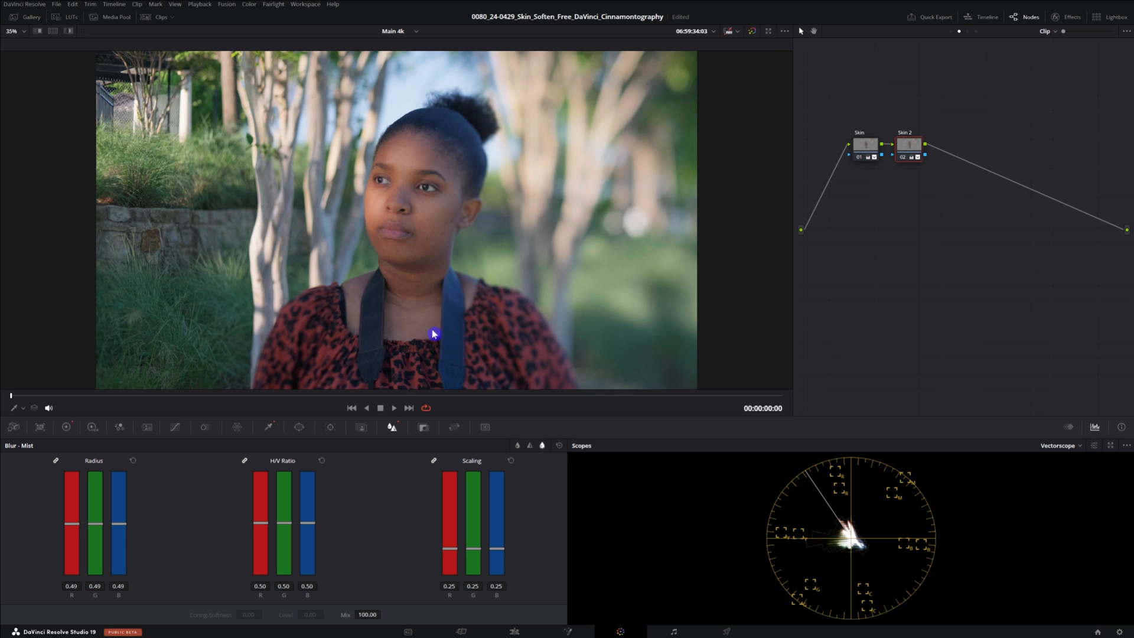
mouse_move(64, 436)
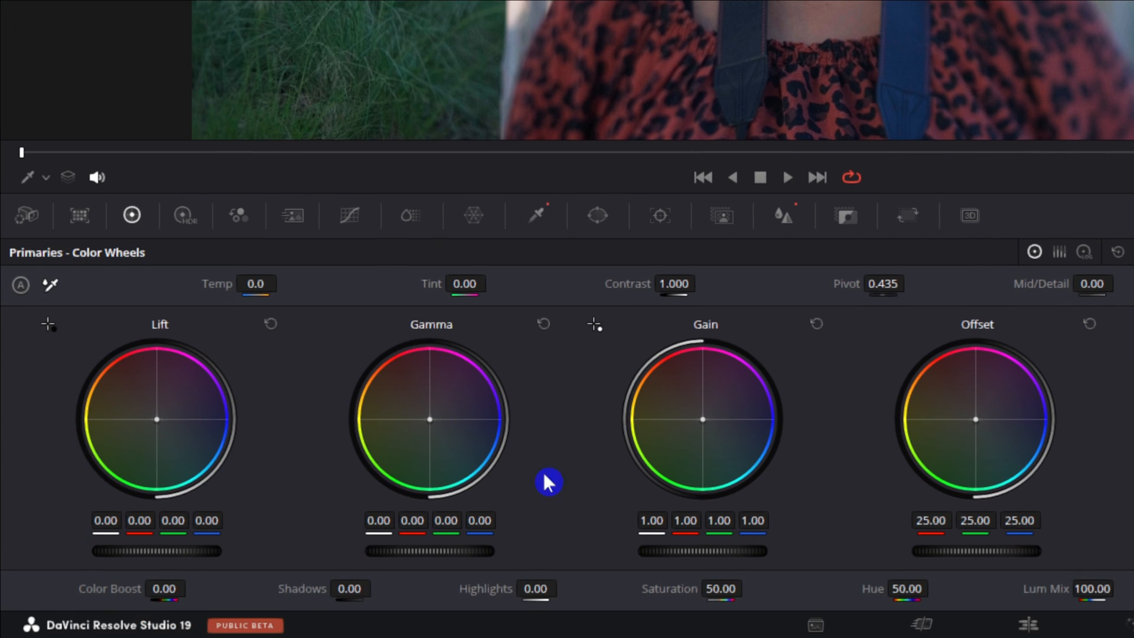
mouse_move(431, 426)
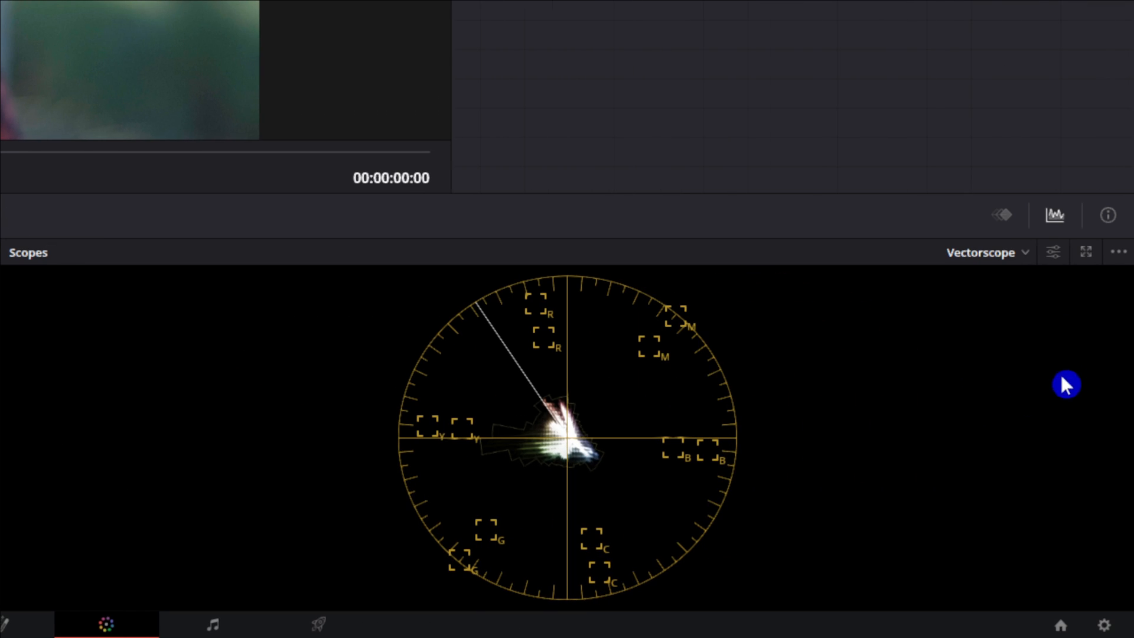
Step: Turn on Show Skin Tone Indicator in the vectorscope settings
left_click(986, 252)
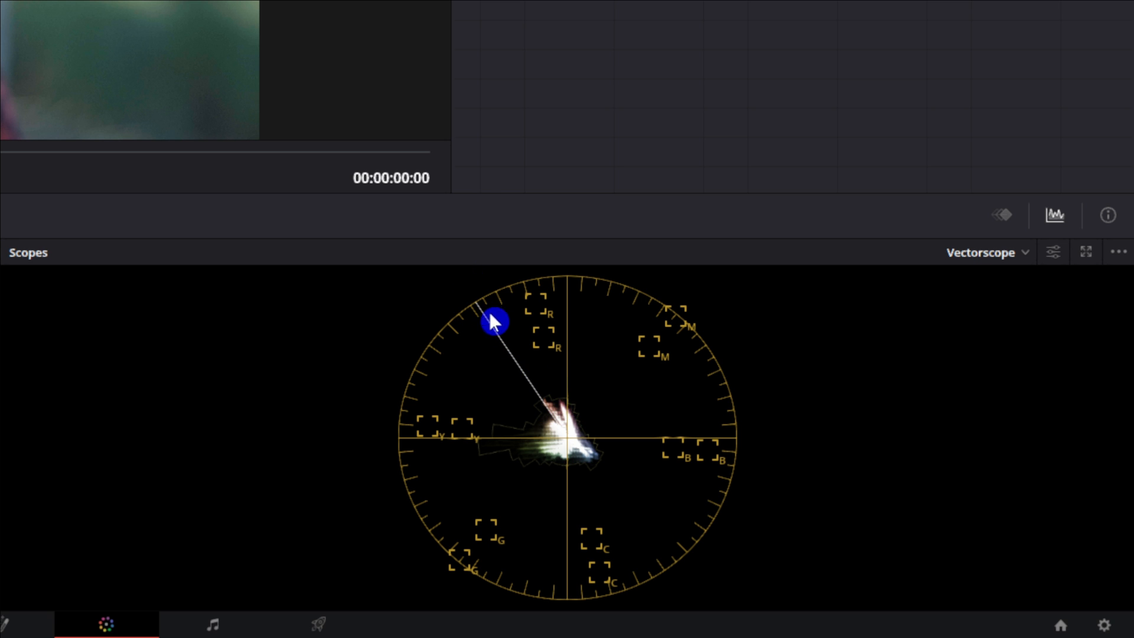
mouse_move(1095, 299)
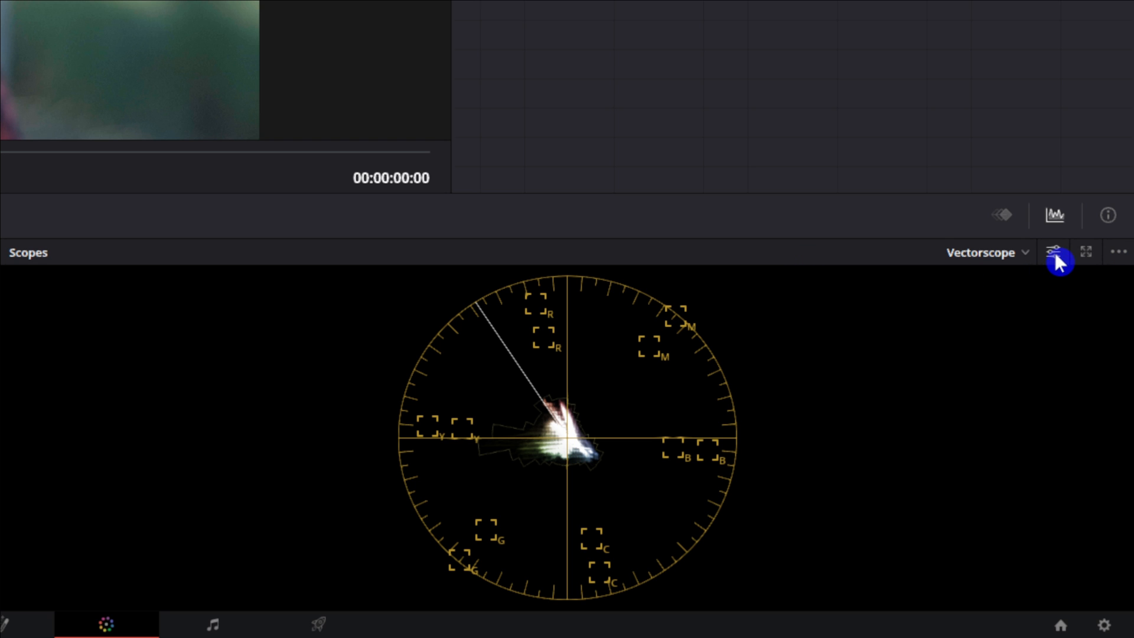
left_click(1054, 252)
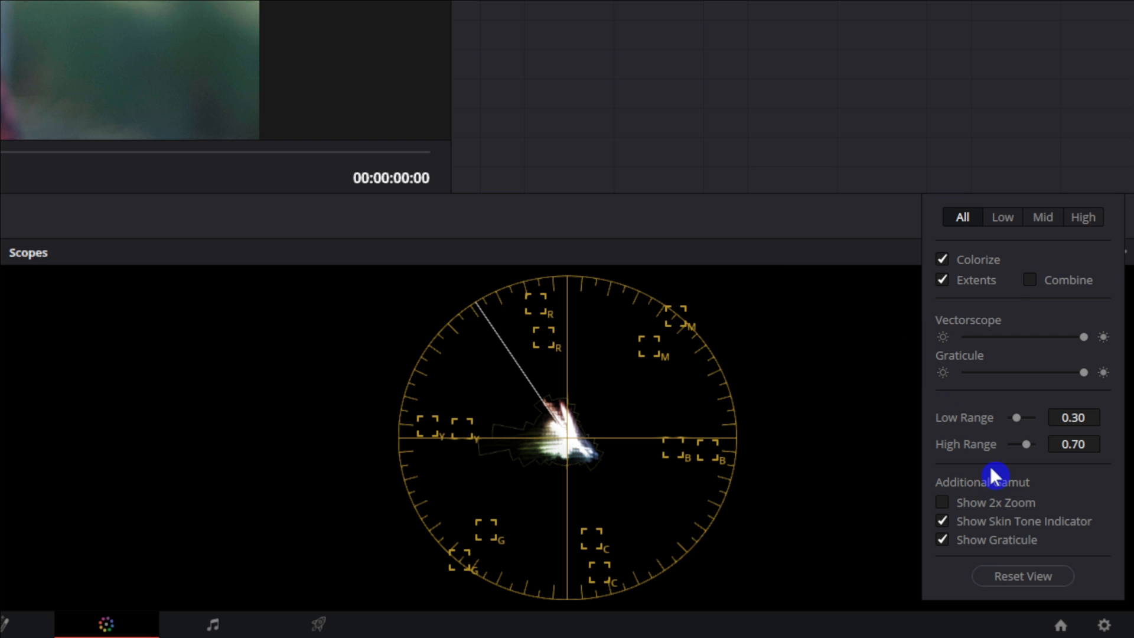
left_click(942, 521)
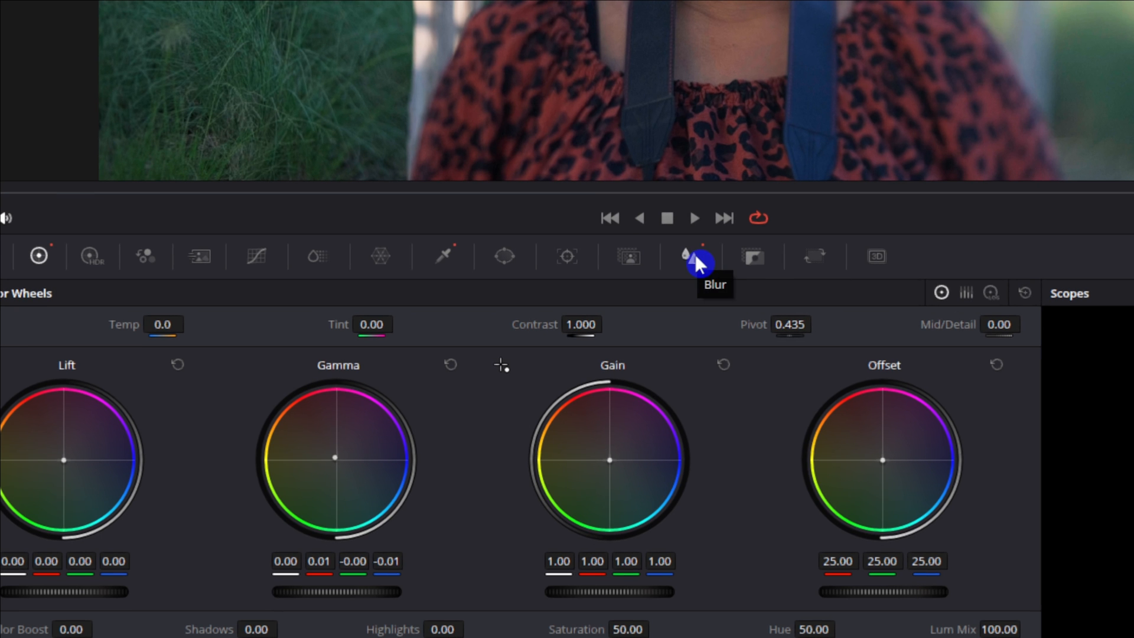
mouse_move(693, 261)
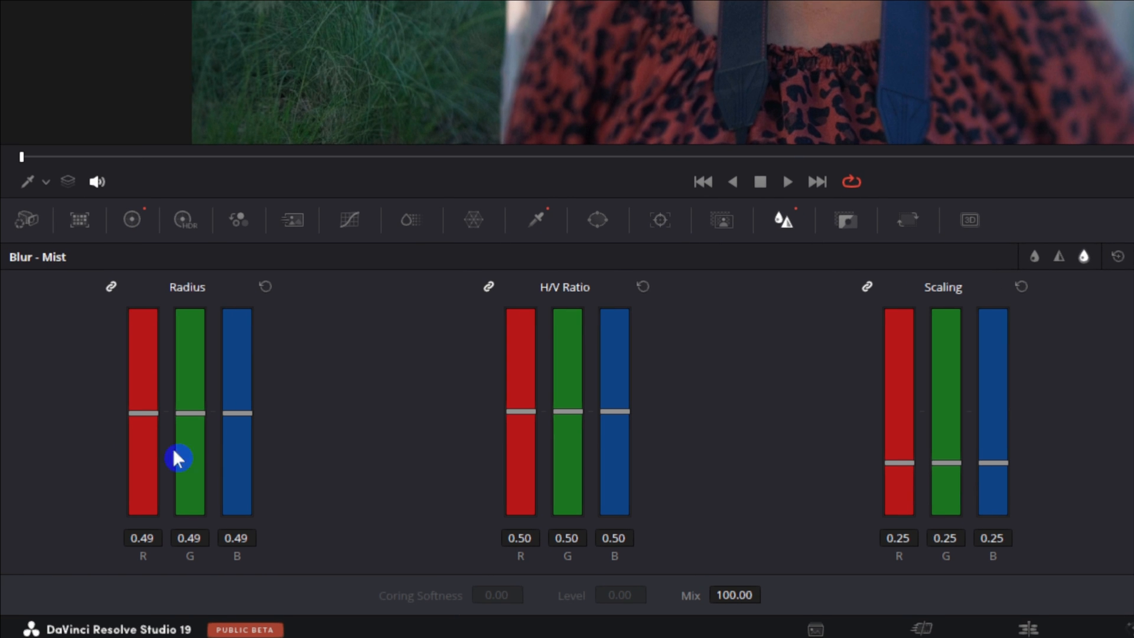
mouse_move(193, 419)
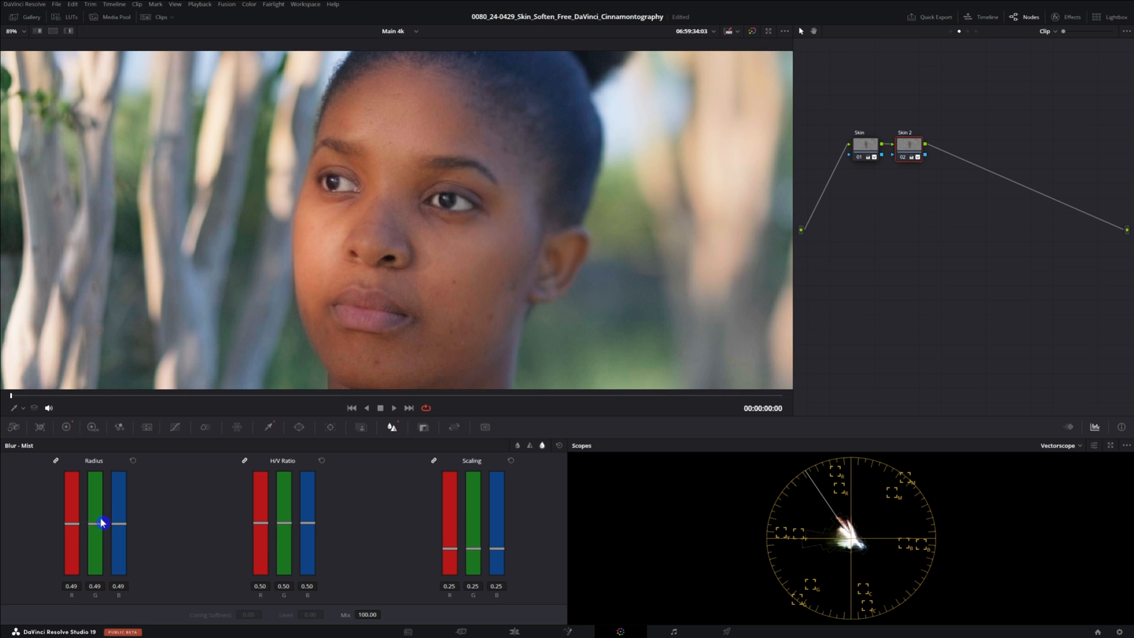
Step: Drop Skin 2's blur Radius to 0.21 and lower Mix to 39
left_click_drag(101, 522, 101, 563)
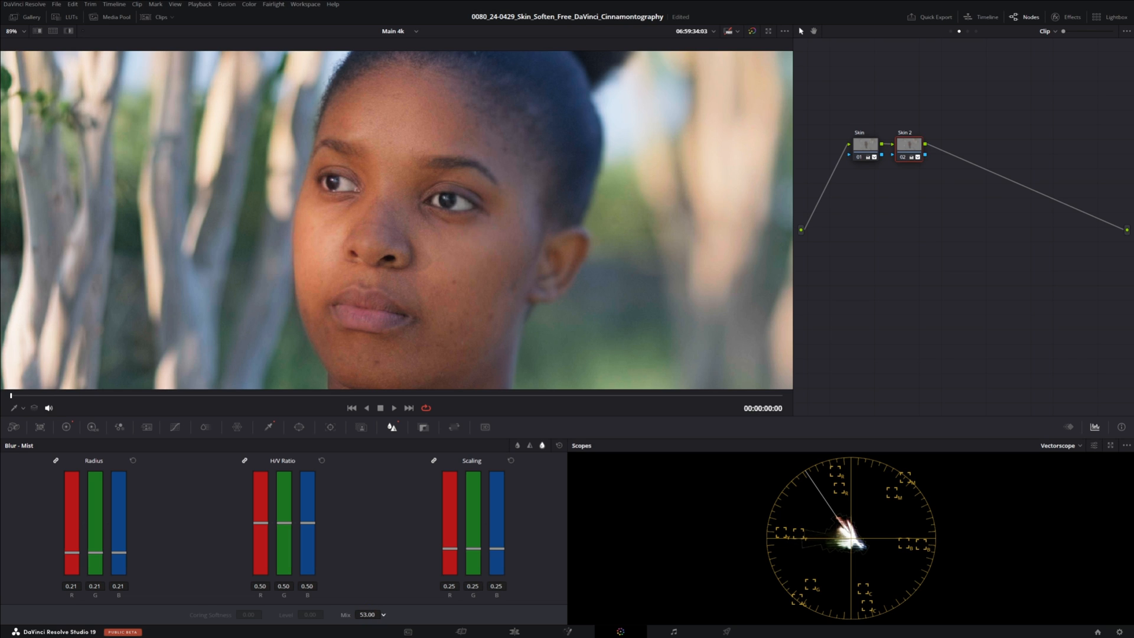
left_click_drag(369, 615, 362, 615)
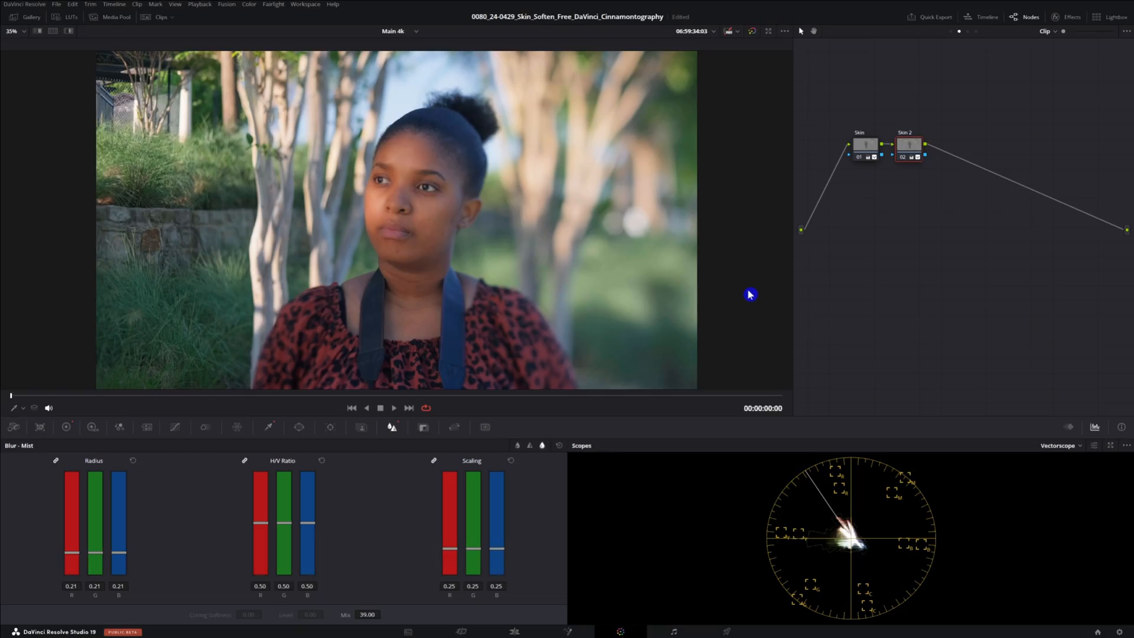
mouse_move(937, 78)
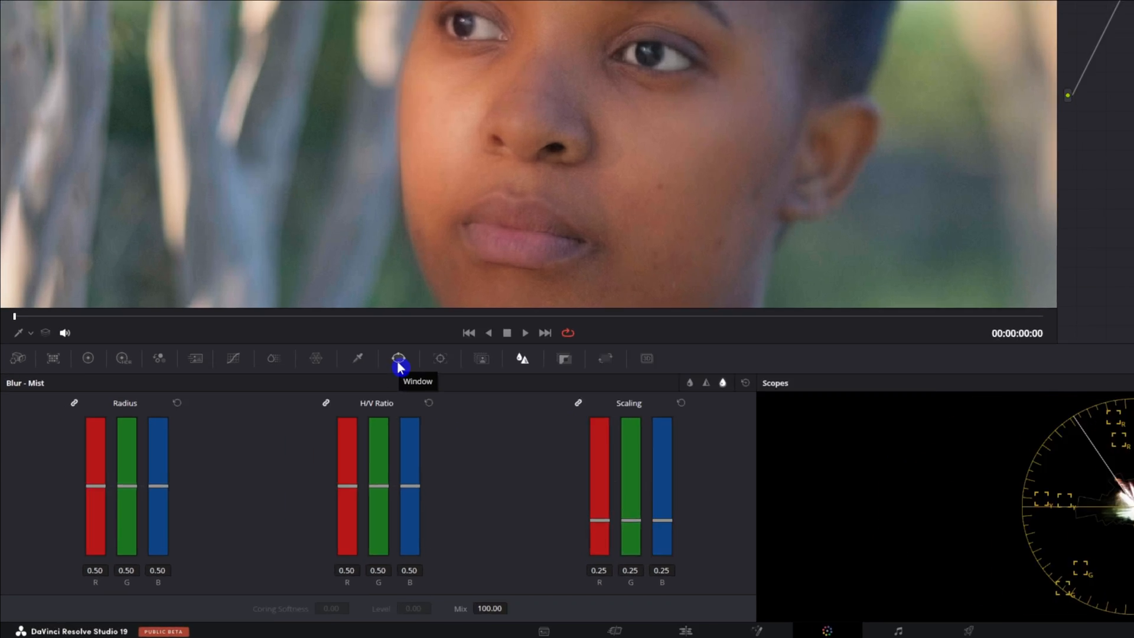
Step: Draw a resized, tilted oval window around one eye, plus a second circle window
left_click(399, 358)
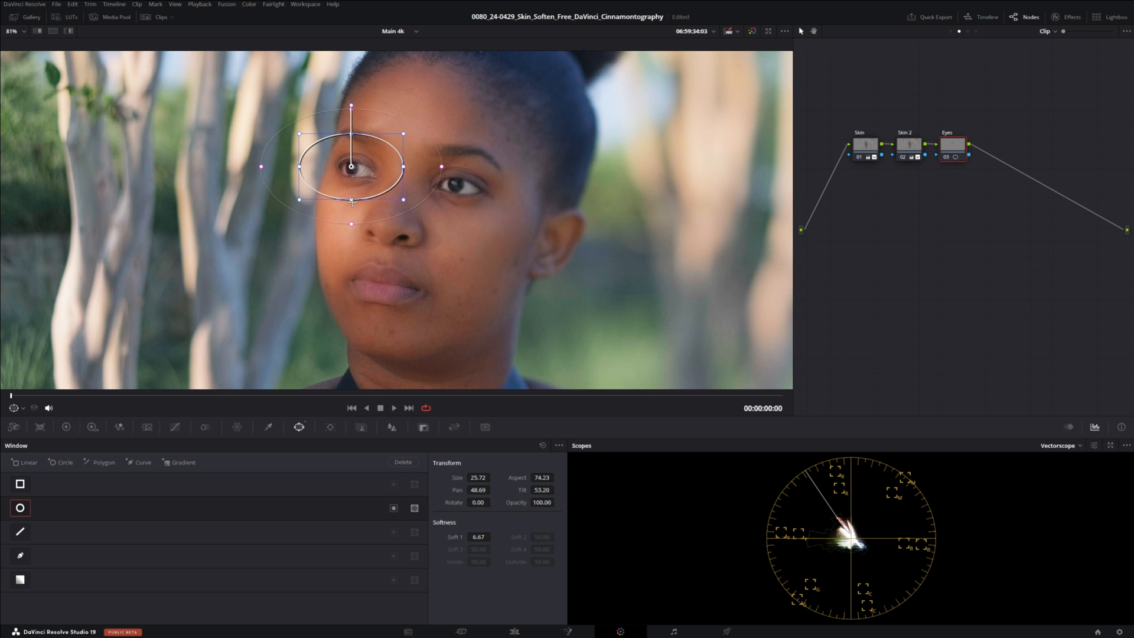
left_click_drag(403, 136, 426, 187)
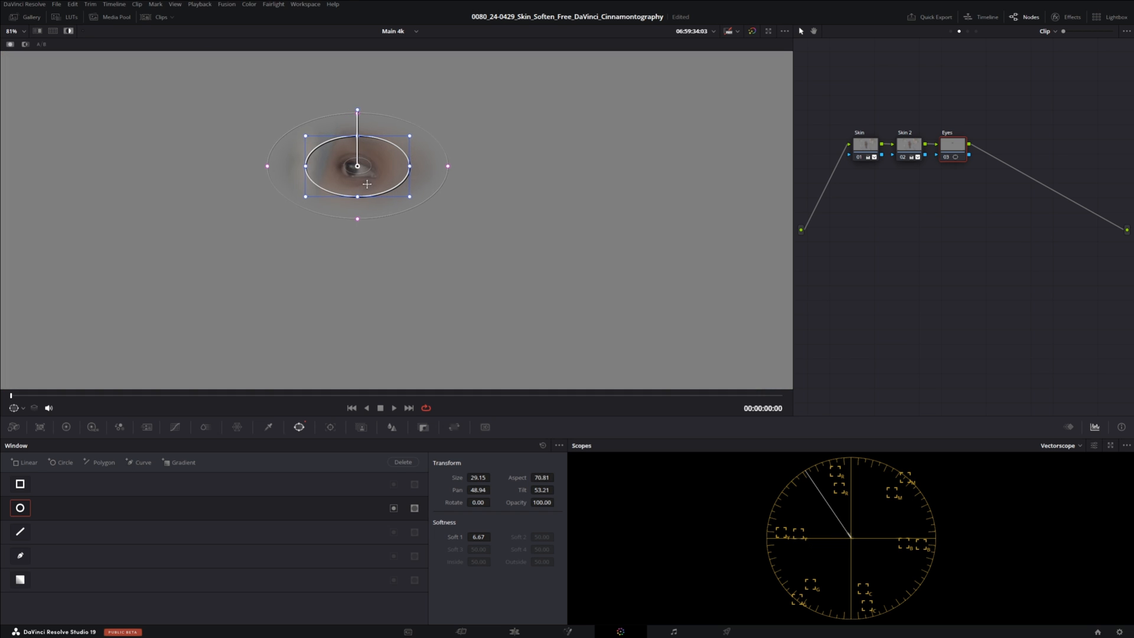
left_click_drag(357, 112, 367, 109)
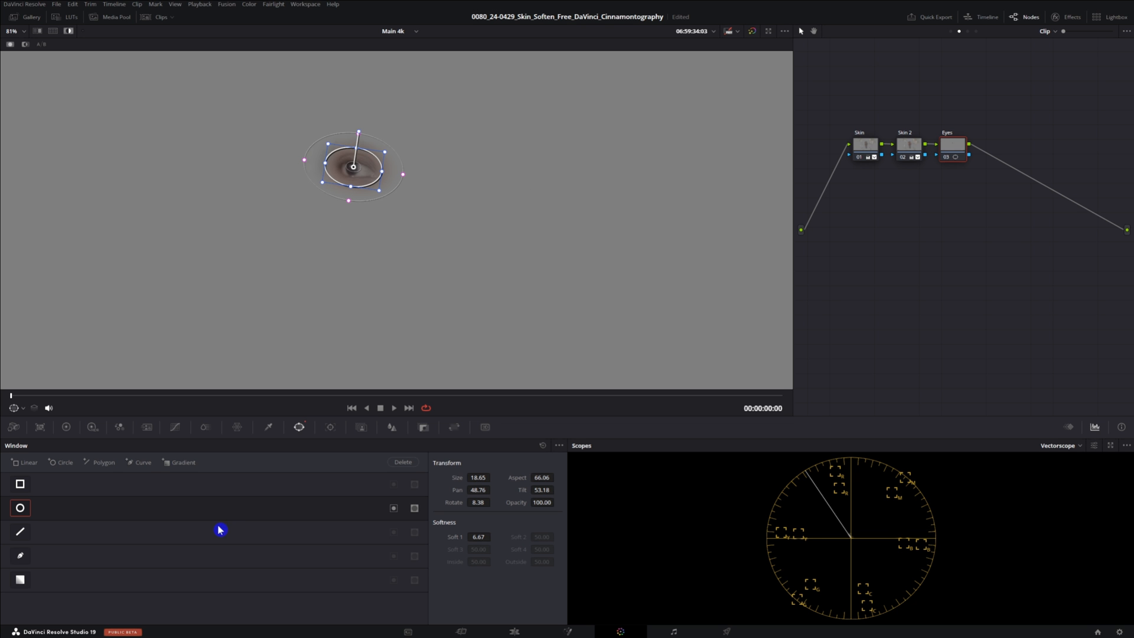
left_click(65, 462)
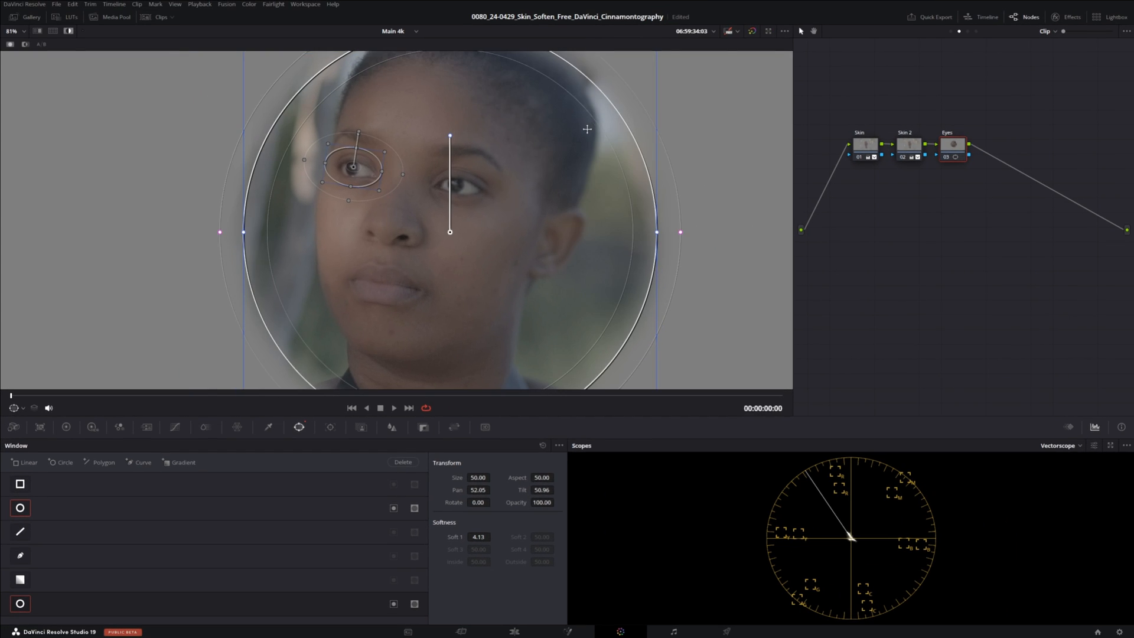
left_click(14, 407)
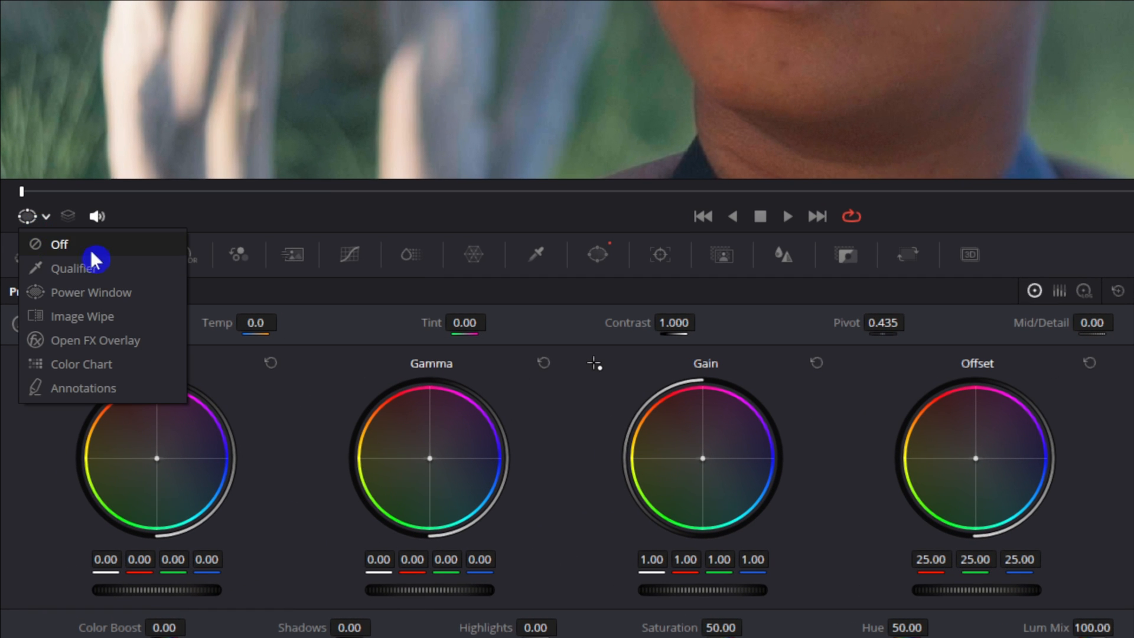
Step: Hide the viewer overlay, raise the Eyes gain to 1.12 and Mid/Detail to 37
left_click(59, 244)
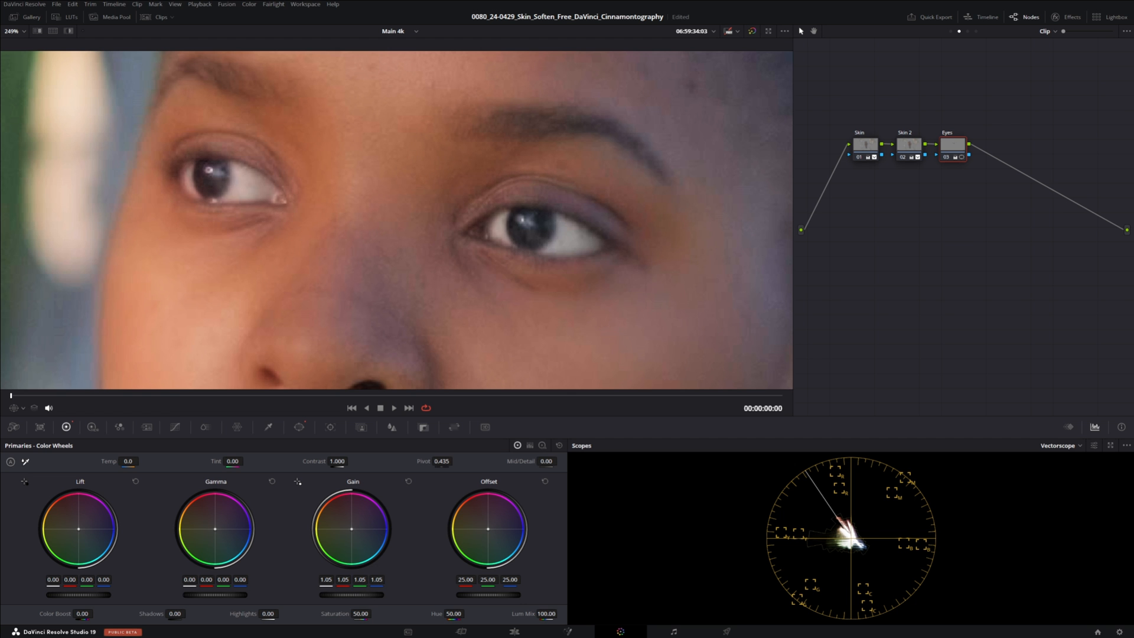
left_click_drag(351, 528, 355, 525)
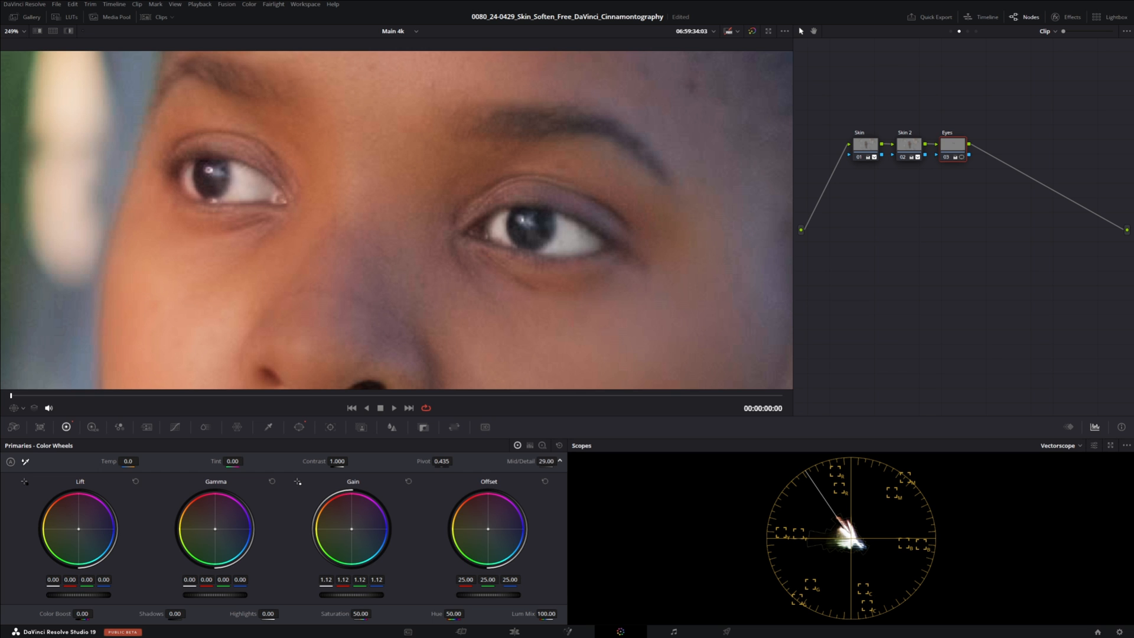
left_click_drag(546, 461, 552, 461)
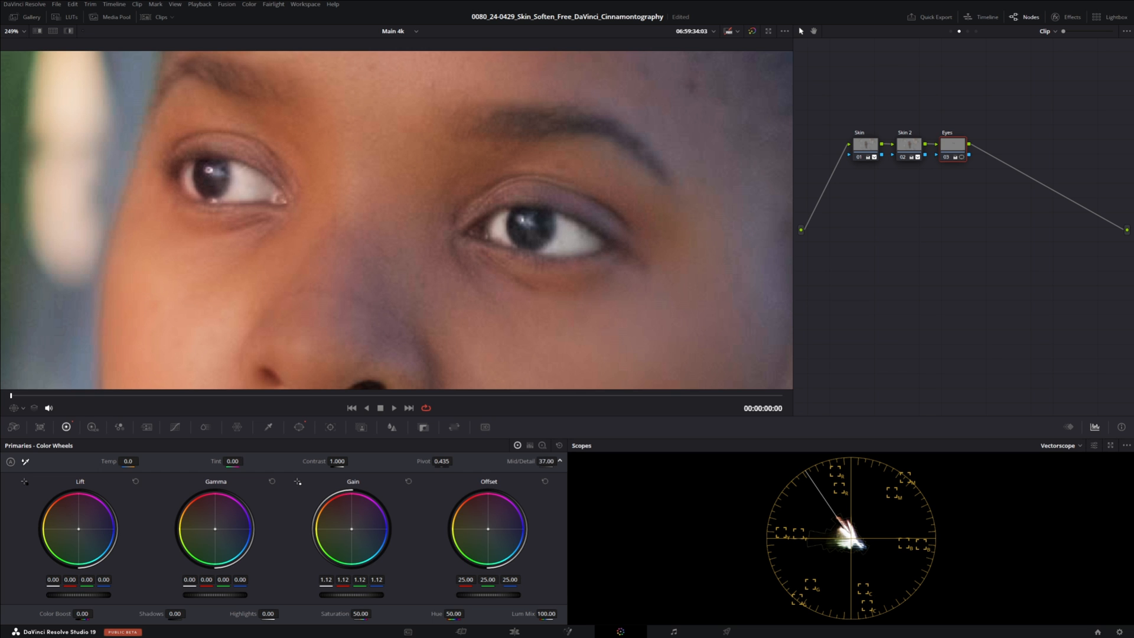
left_click_drag(549, 461, 539, 460)
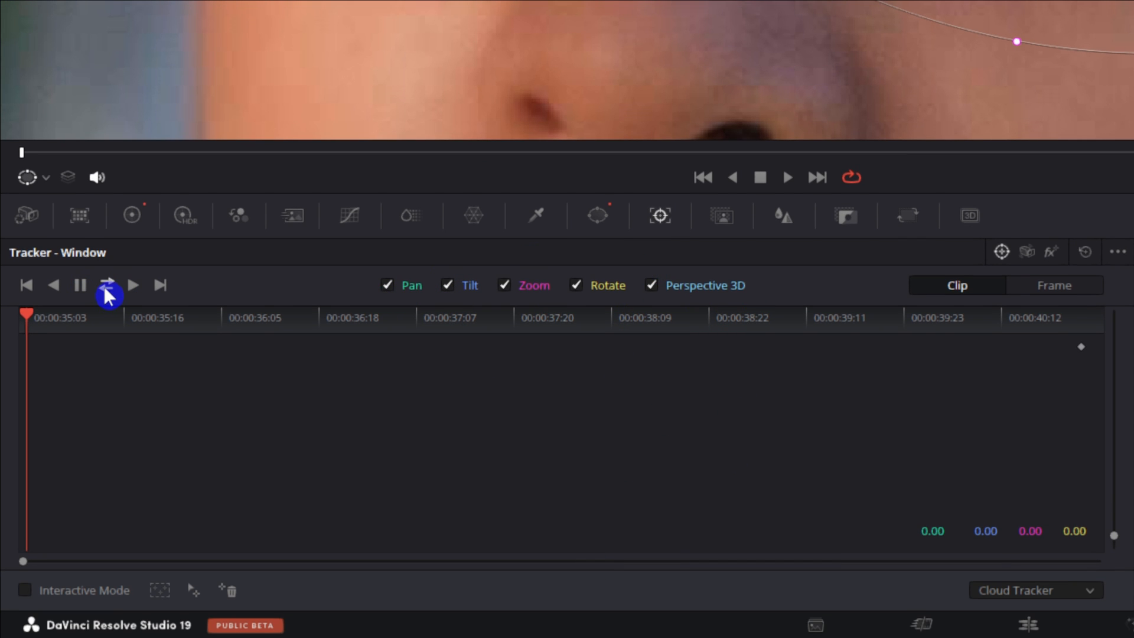
mouse_move(107, 285)
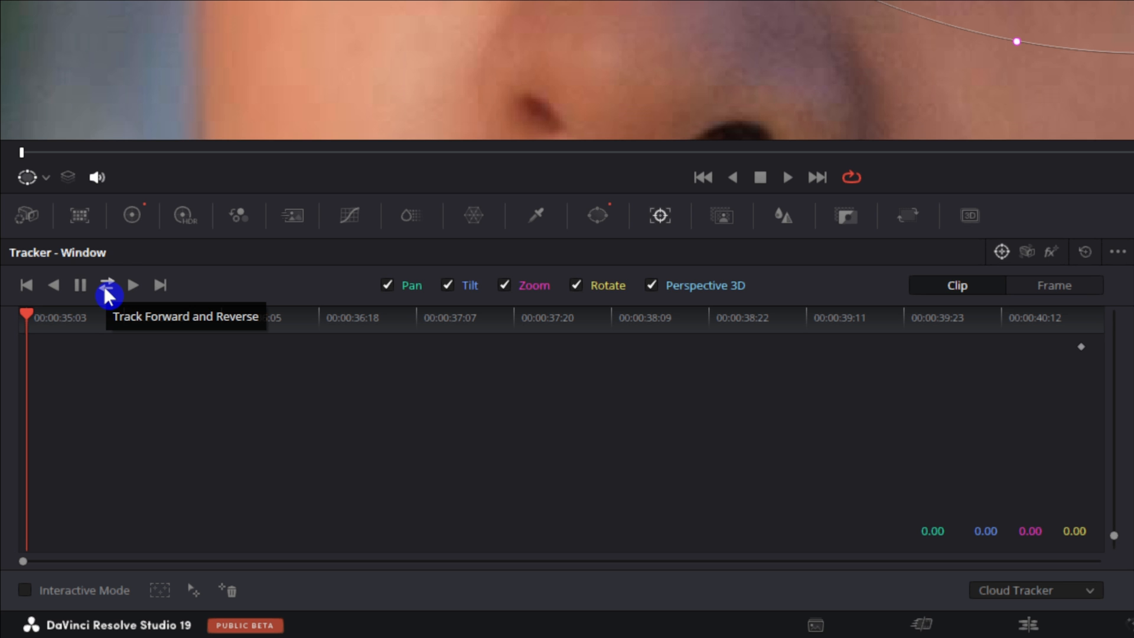